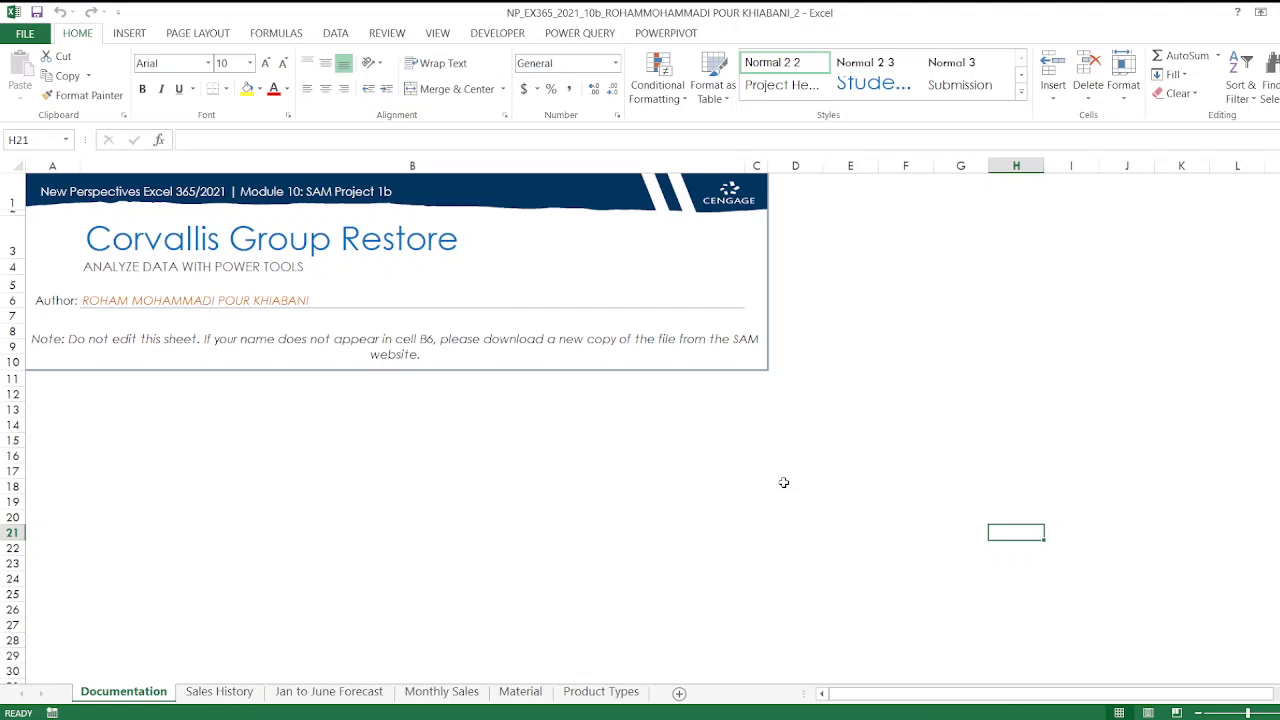
mouse_move(294, 434)
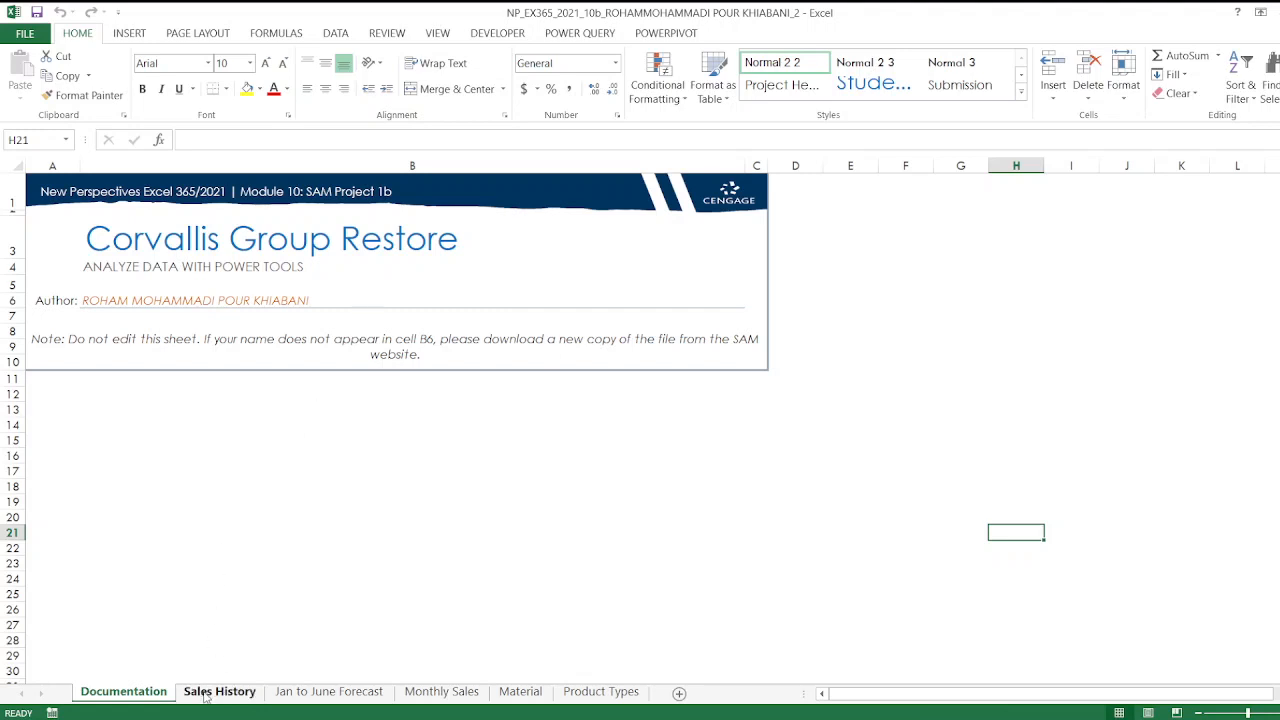
left_click(220, 692)
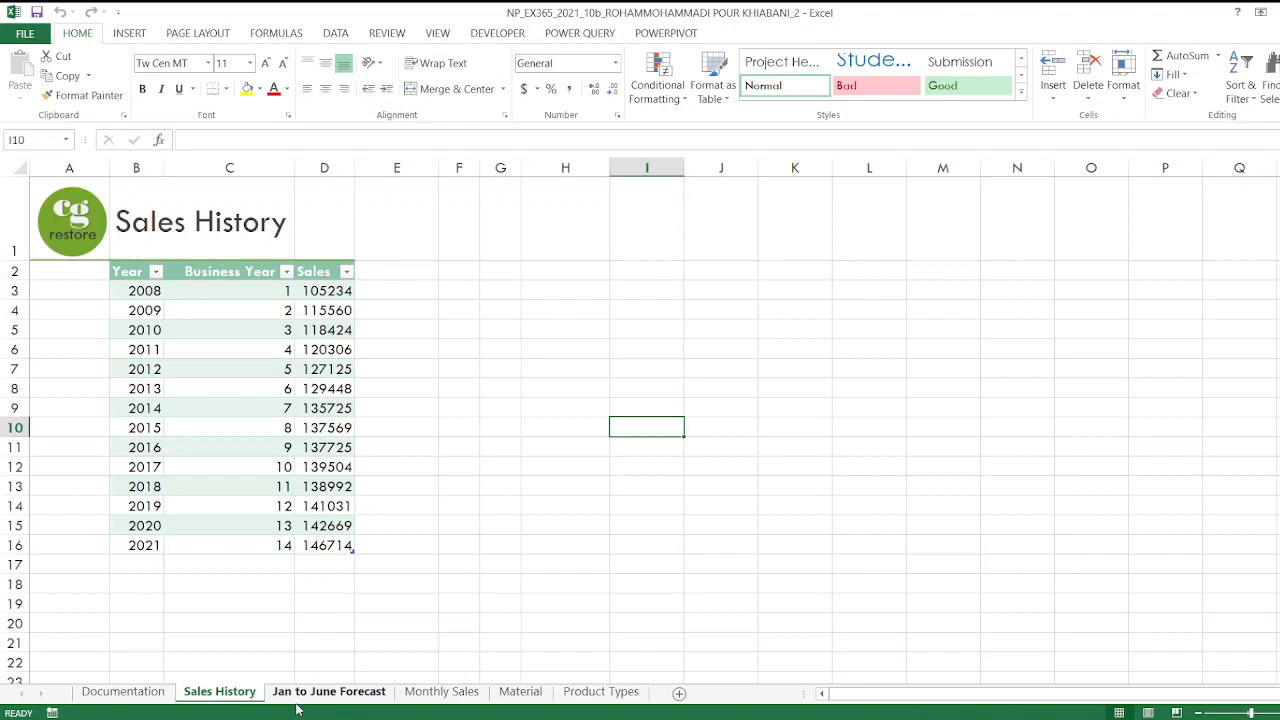
left_click(328, 692)
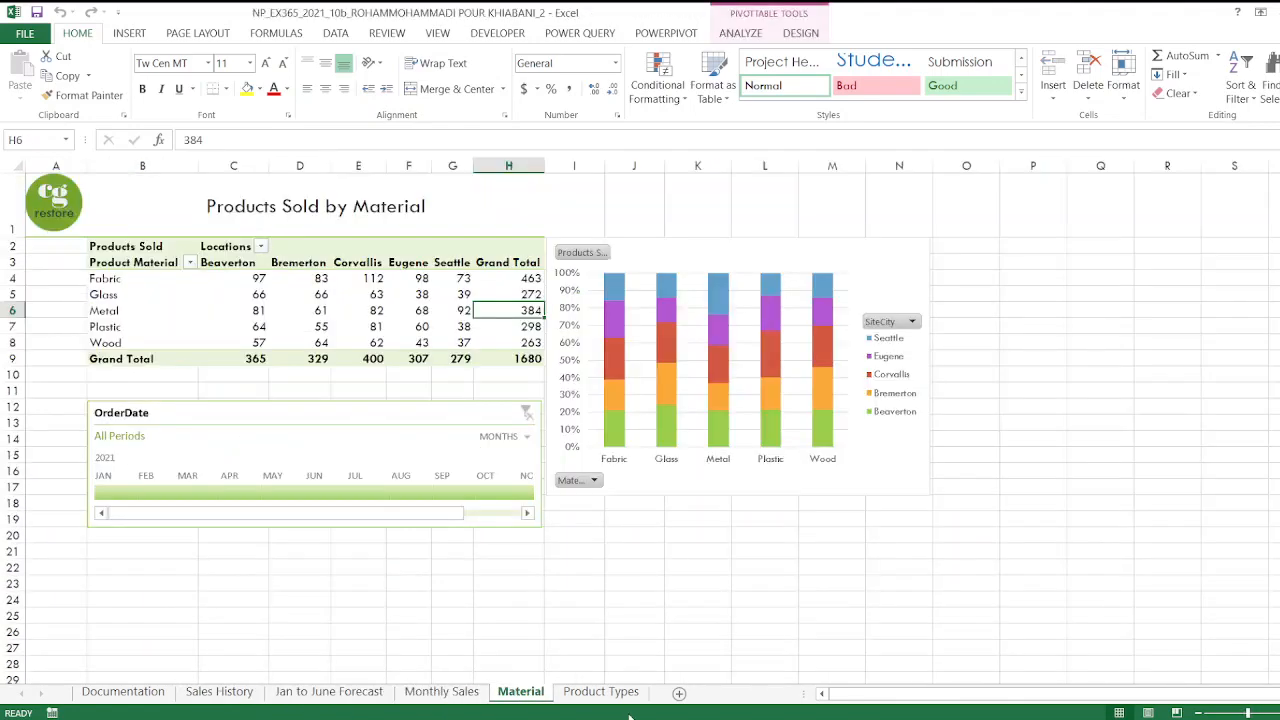
left_click(600, 692)
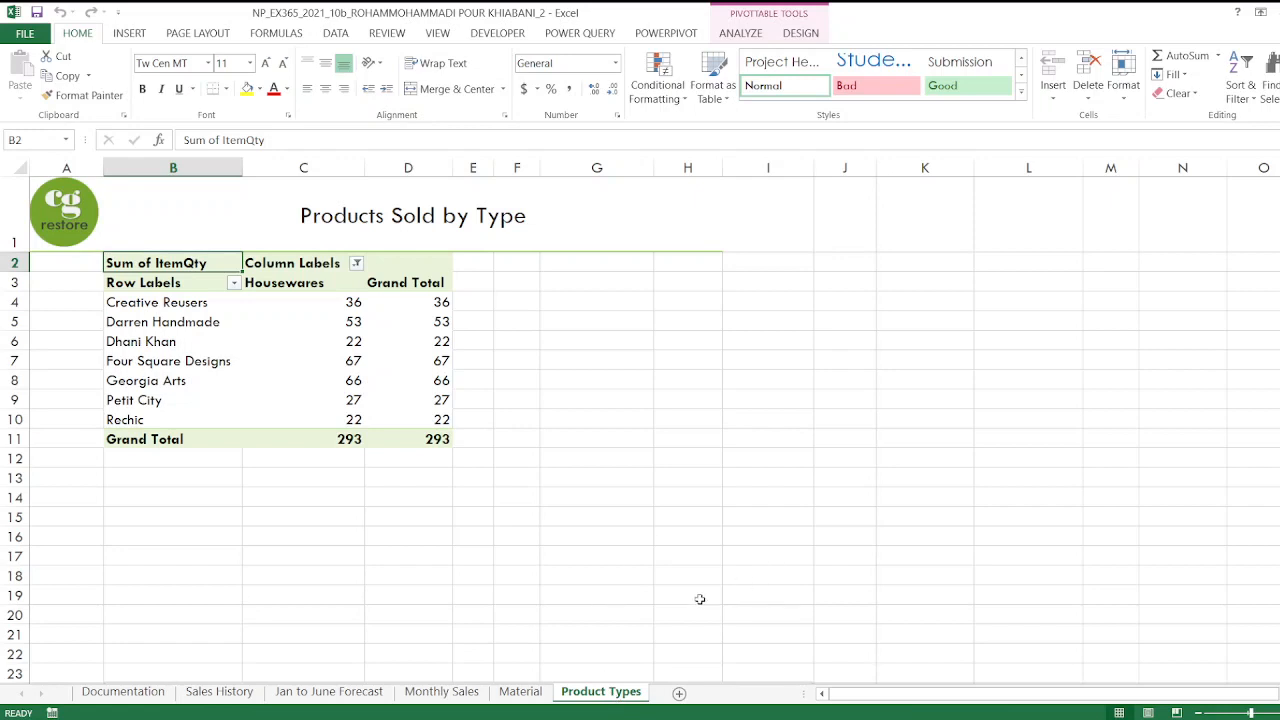
left_click(220, 692)
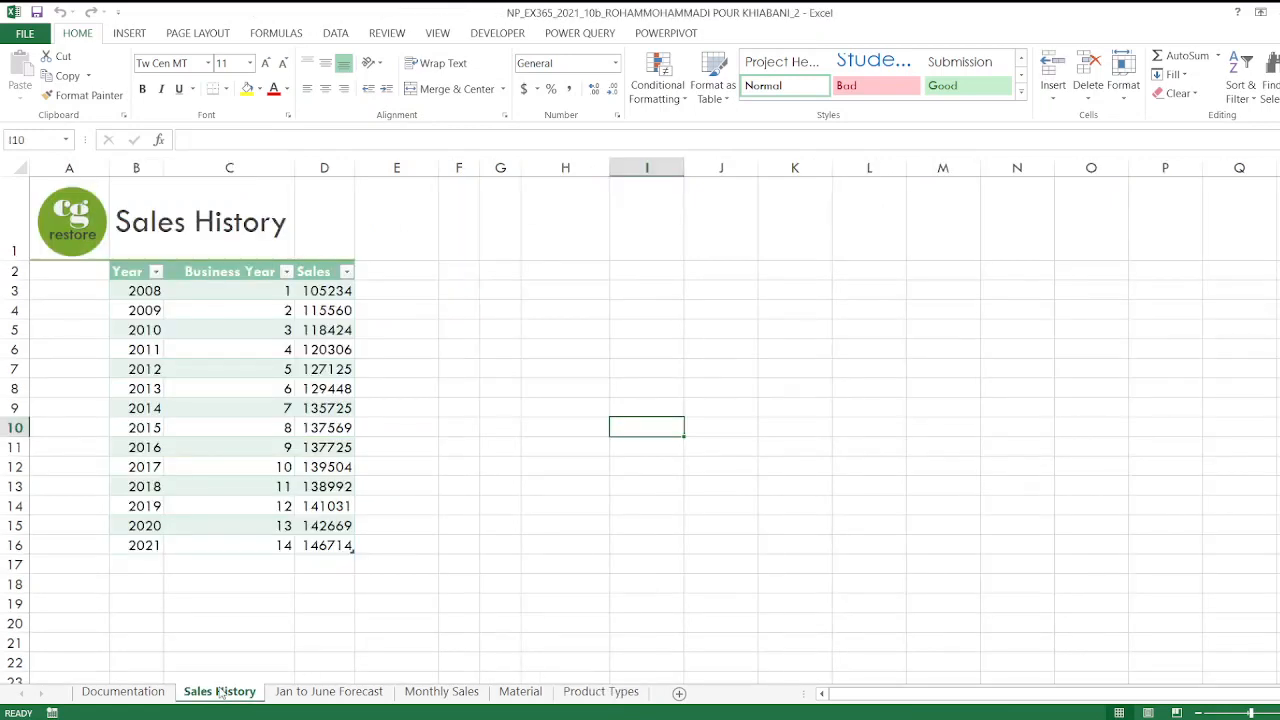
left_click(124, 692)
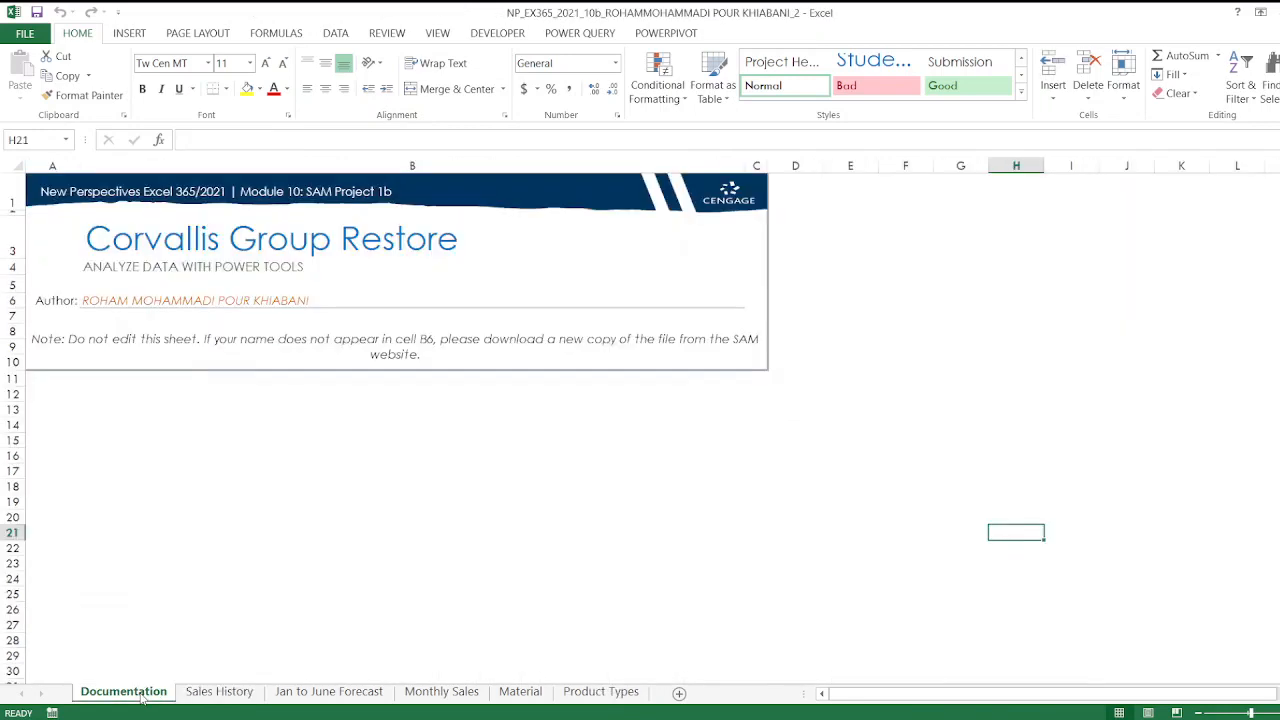